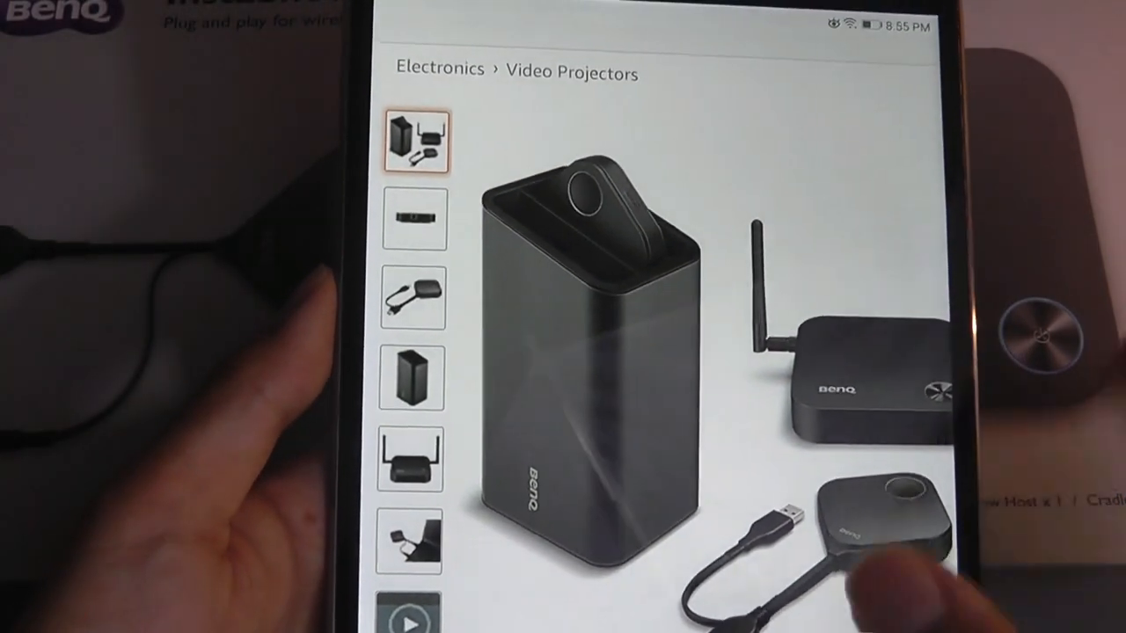
scroll("down", 3)
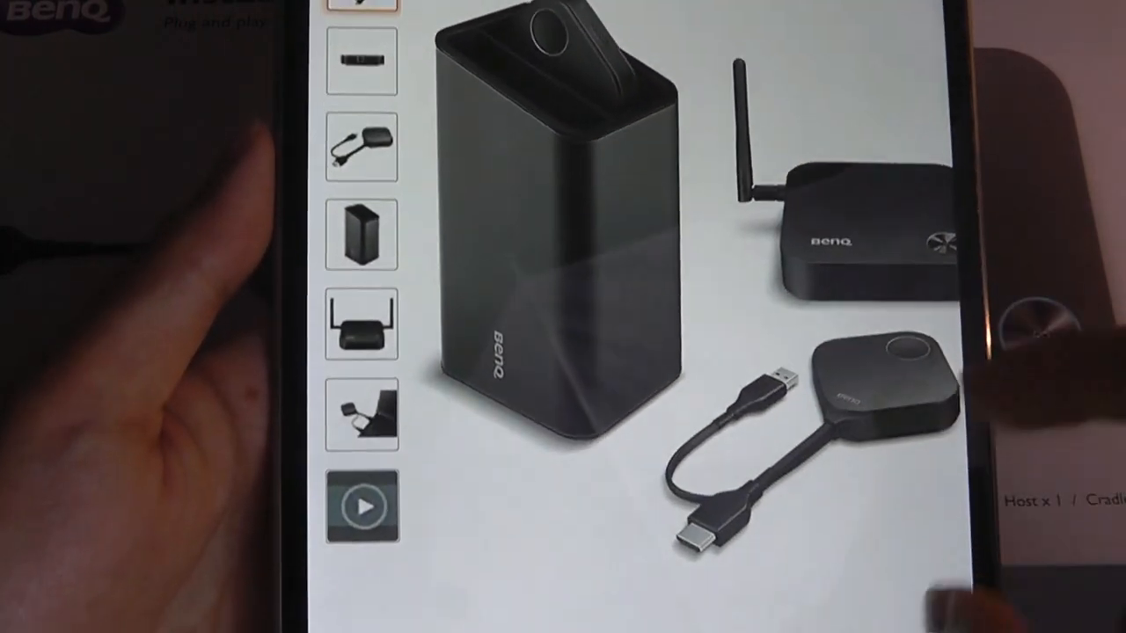
scroll("down", 3)
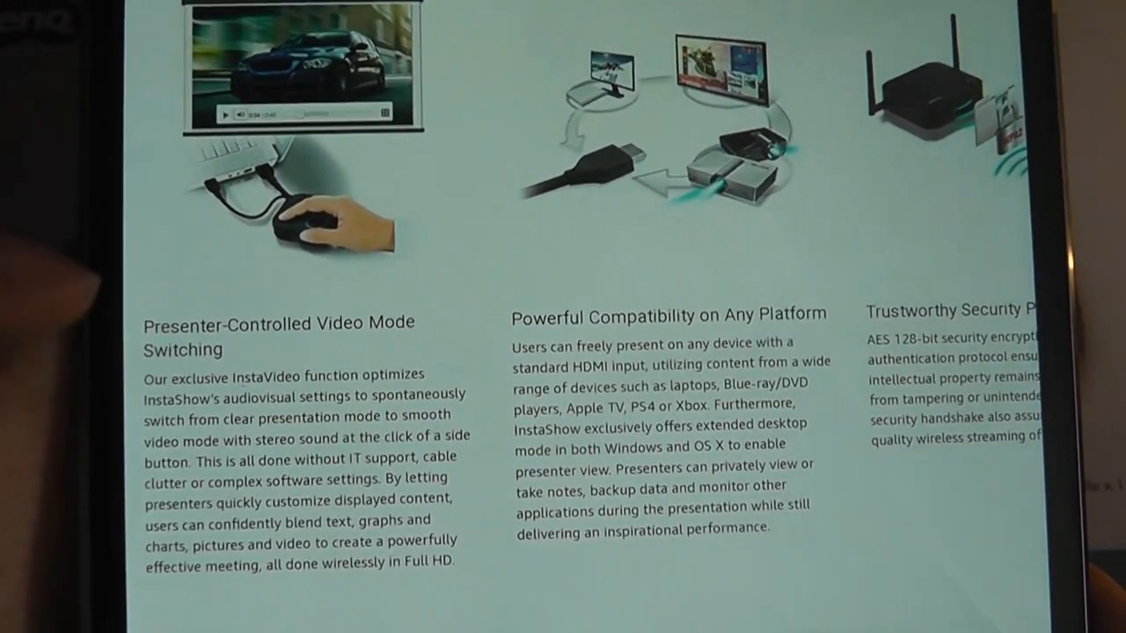
scroll("down", 3)
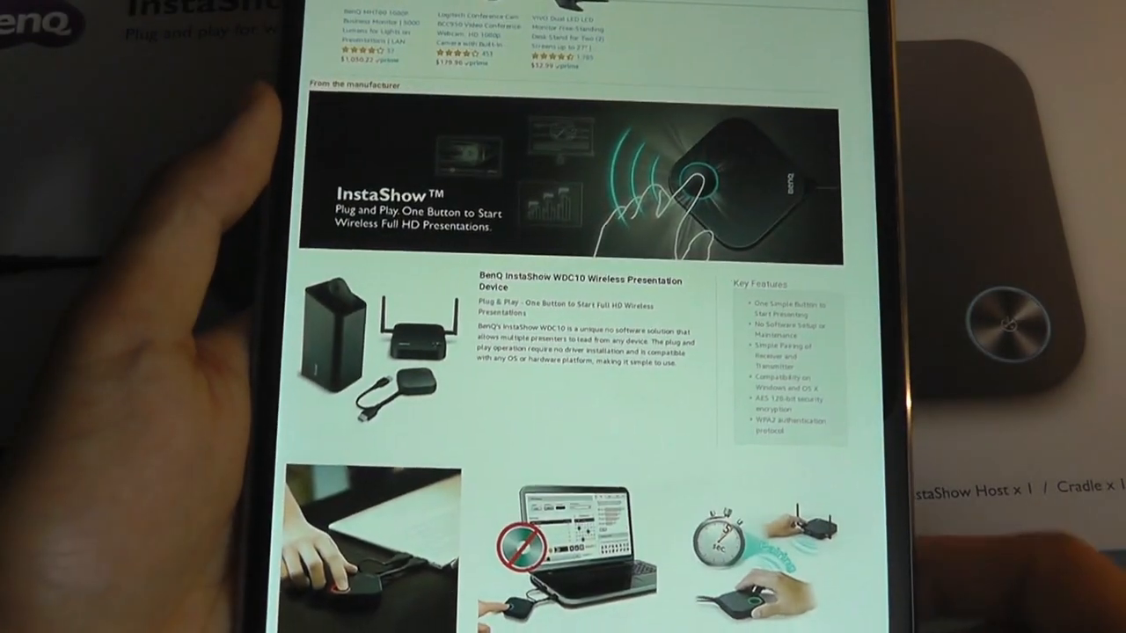
scroll("down", 3)
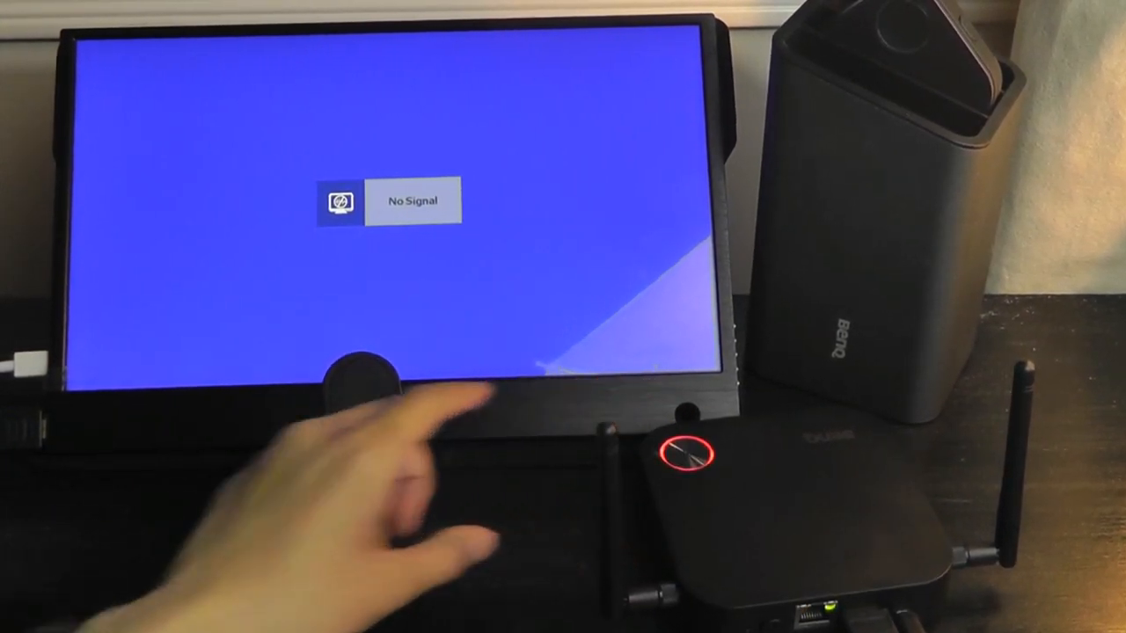
left_click(690, 453)
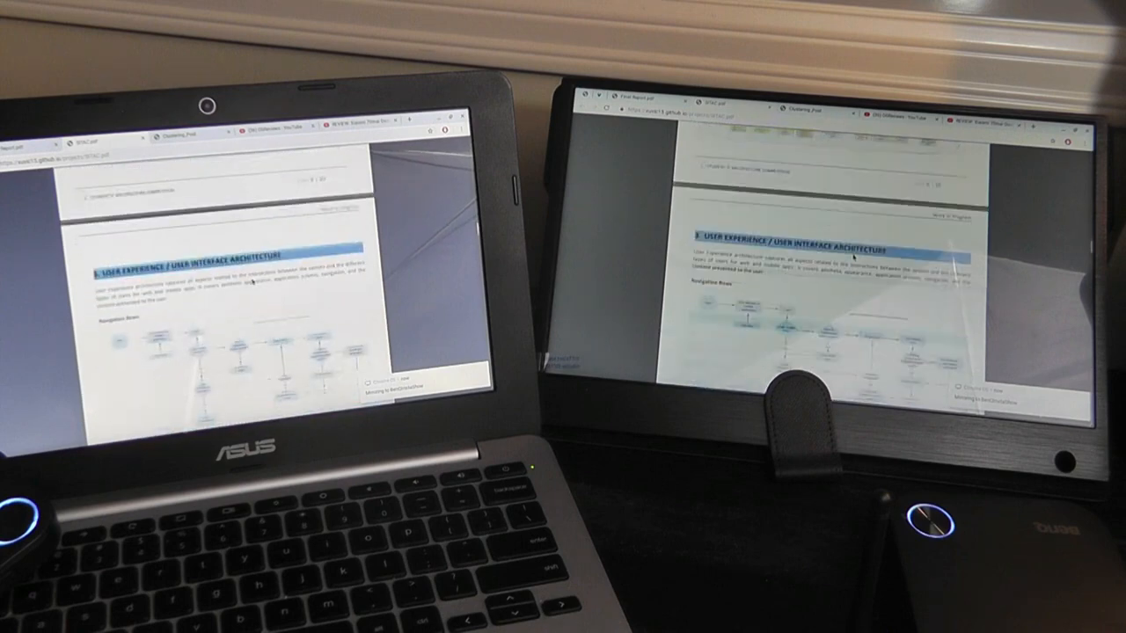
scroll("down", 3)
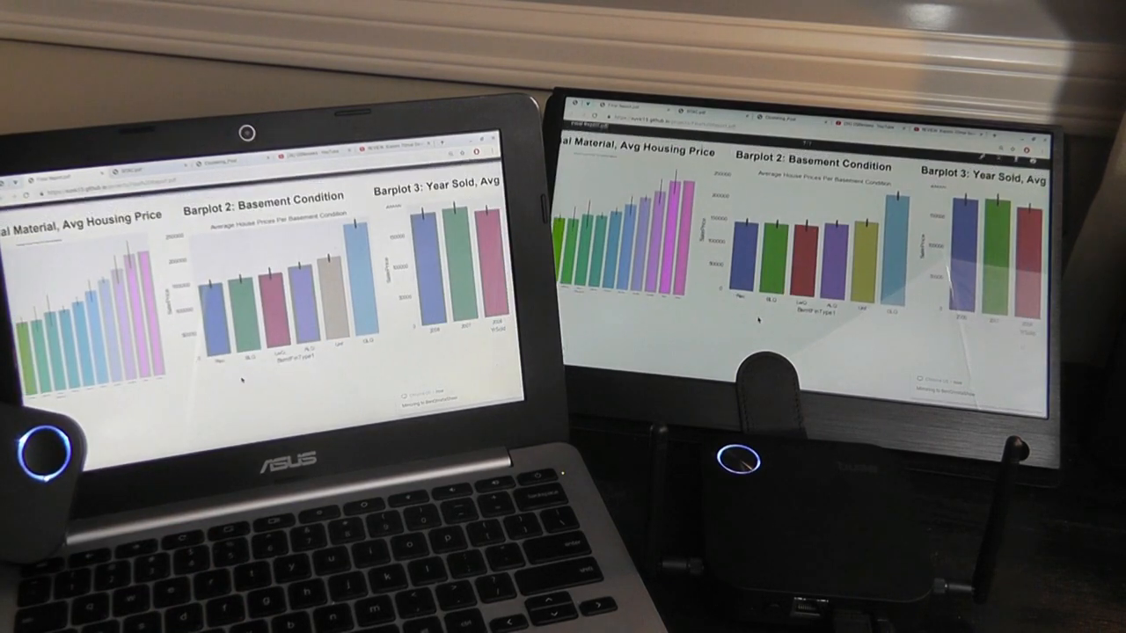
scroll("down", 3)
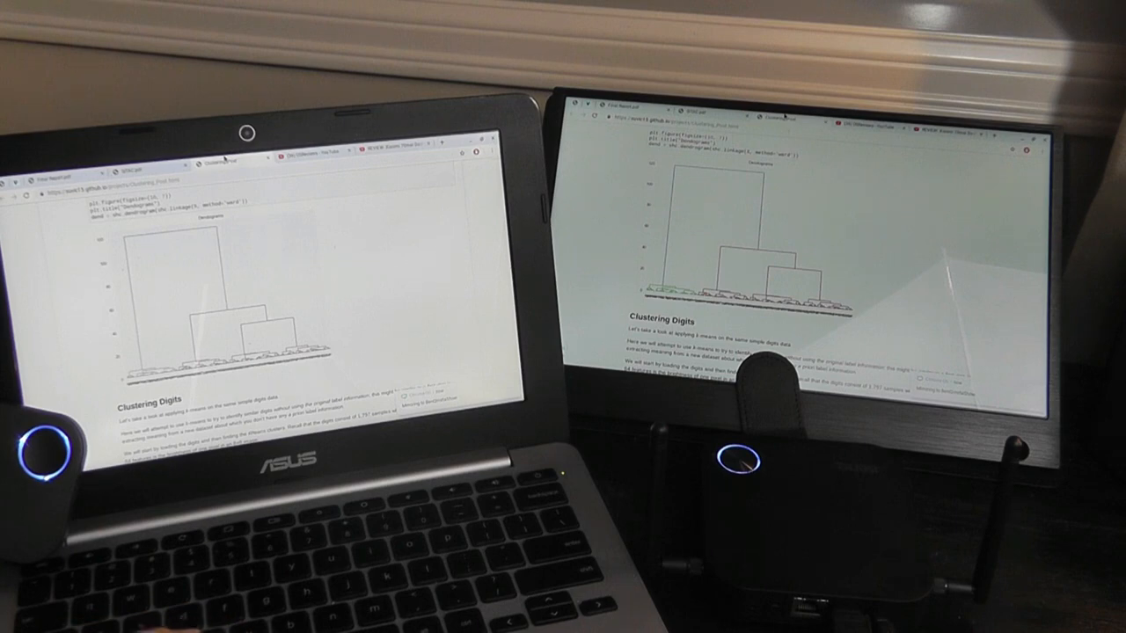
scroll("down", 3)
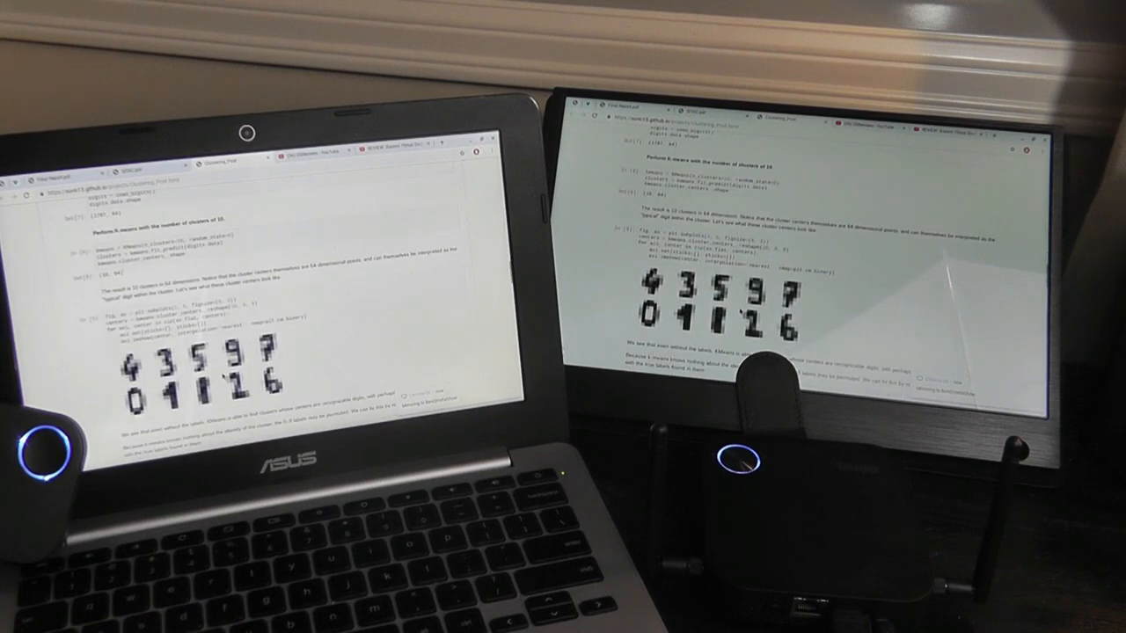
scroll("down", 3)
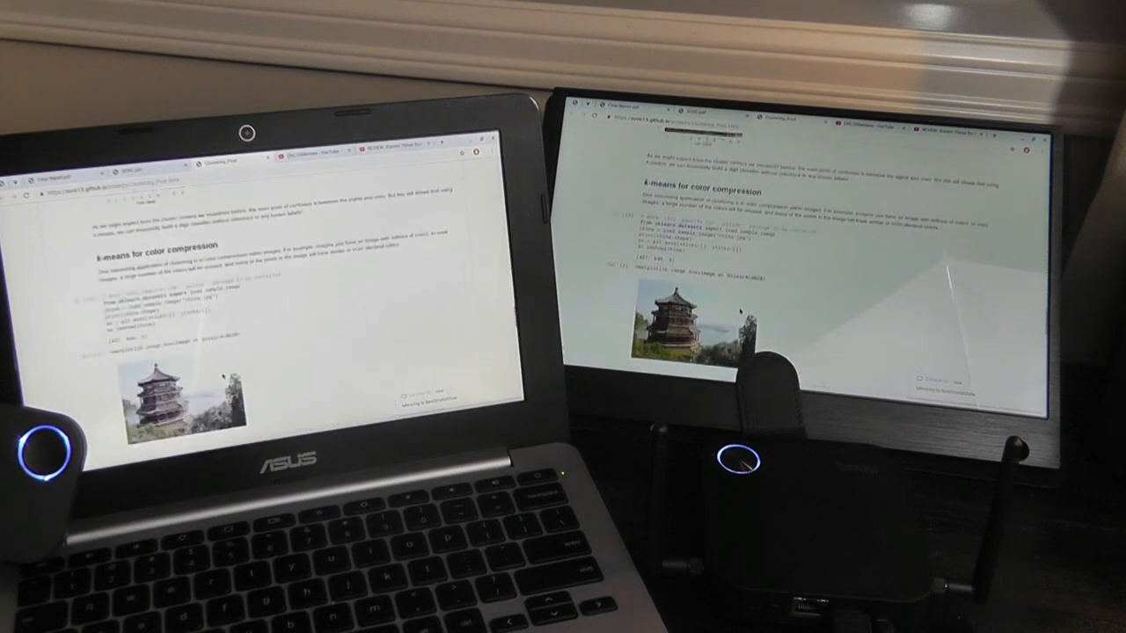